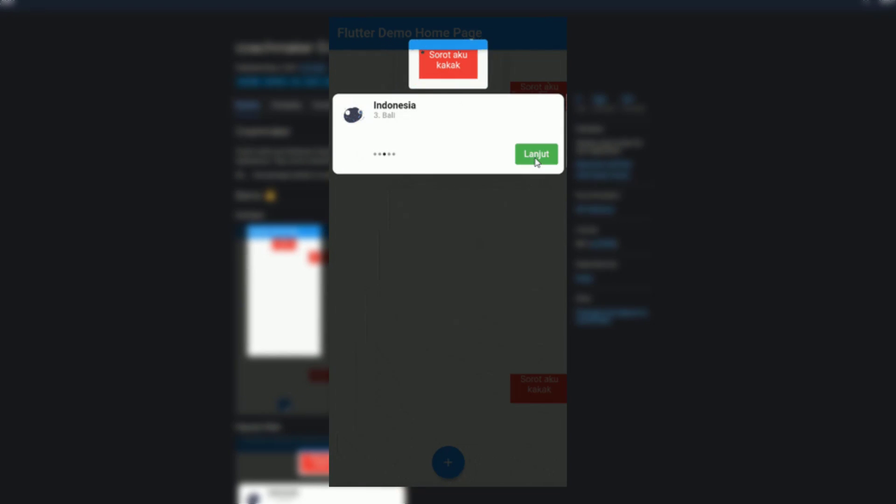
Advance the coach-mark demo tutorial to the next highlighted card via Lanjut
left_click(537, 154)
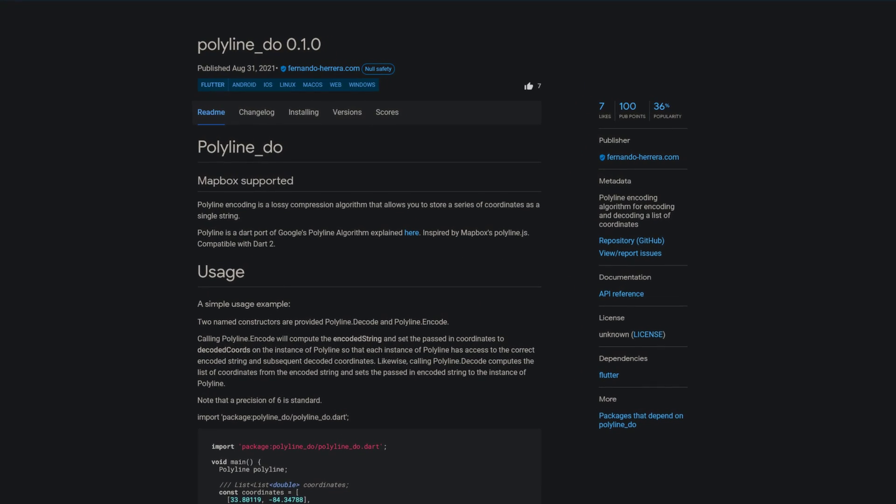
Scroll the polyline_do 0.1.0 readme down to its Usage example
scroll("down", 3)
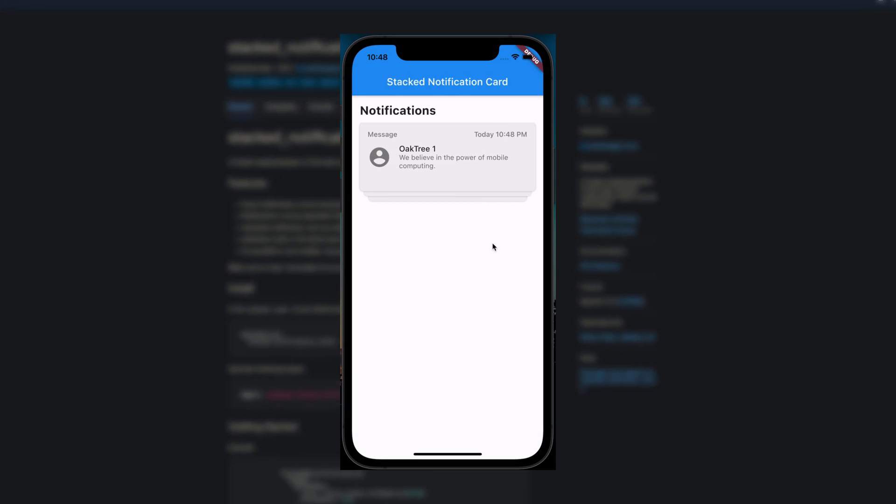
Expand the stacked notification cards into a list and clear notifications from it
left_click(446, 159)
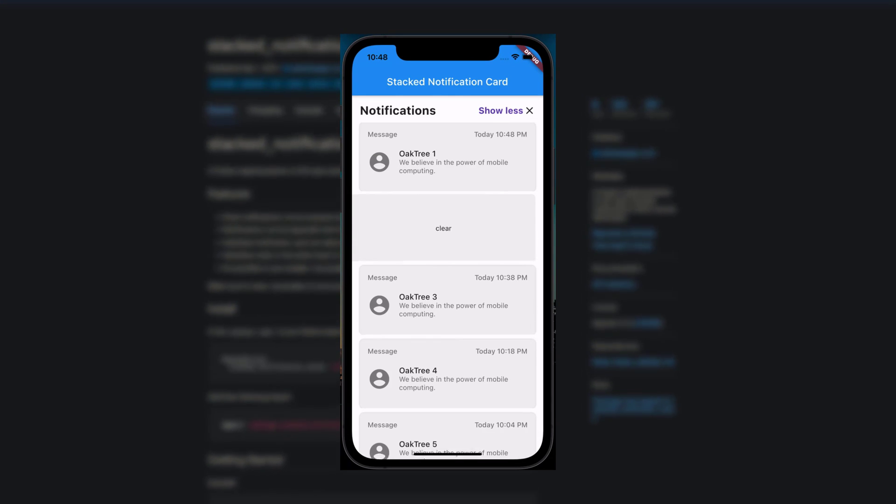
left_click(443, 228)
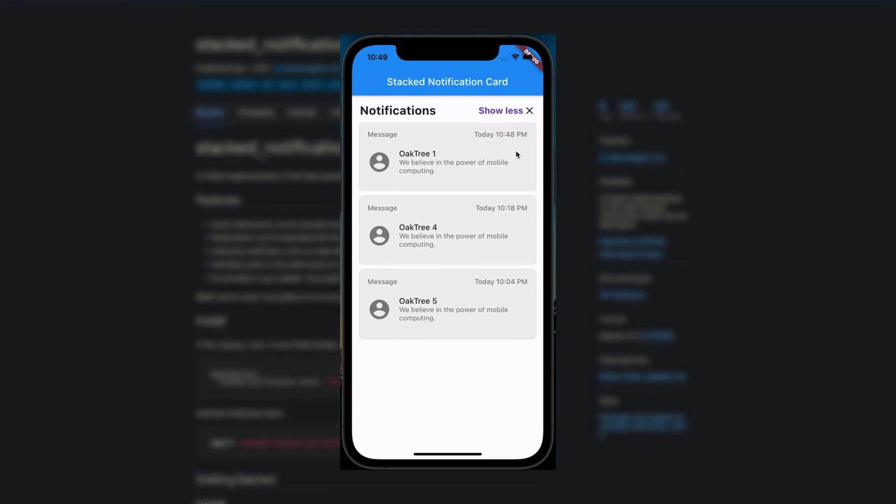
left_click(529, 110)
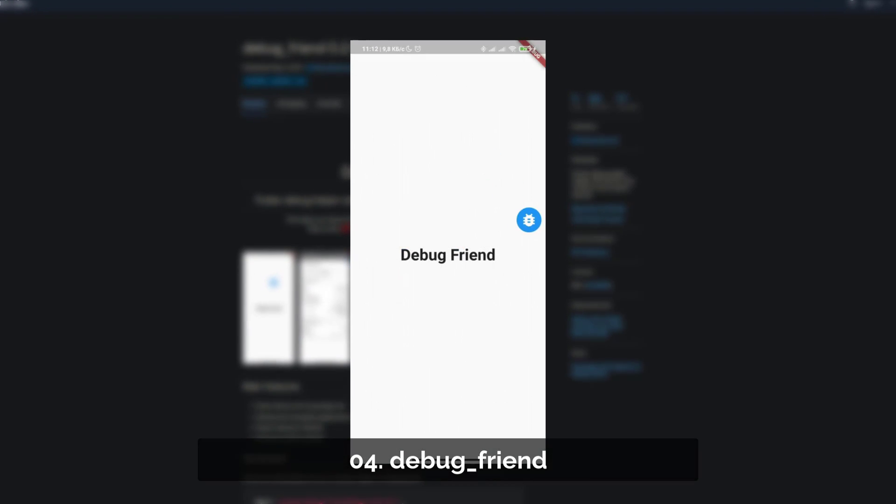
Reveal the Debug Menu with device and package information from the floating bug button
left_click(528, 220)
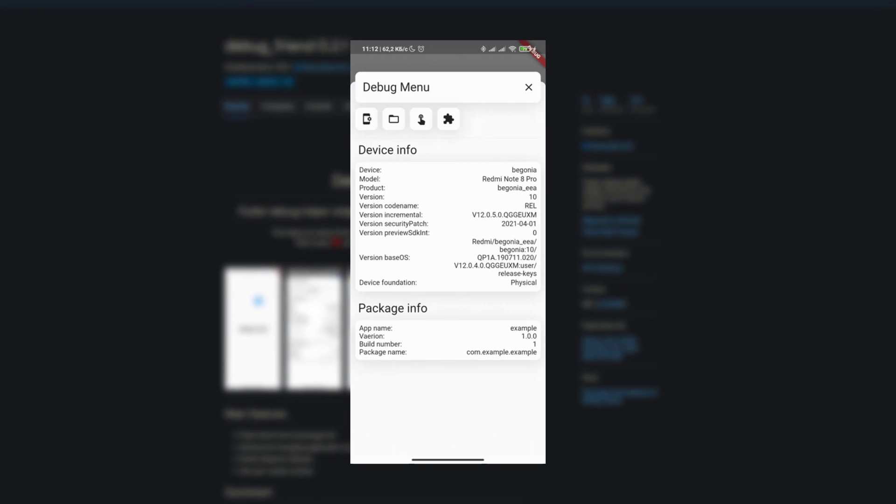
left_click(448, 120)
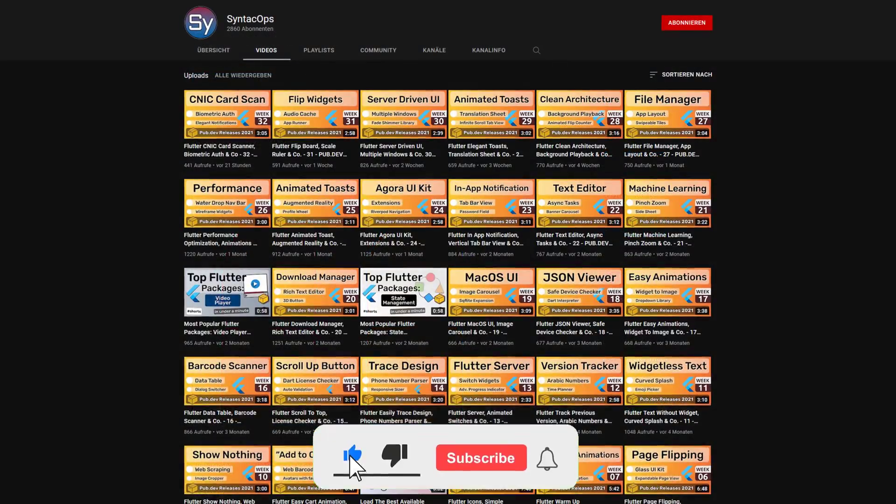
Turn on the notification bell for the Flutter package channel
left_click(482, 457)
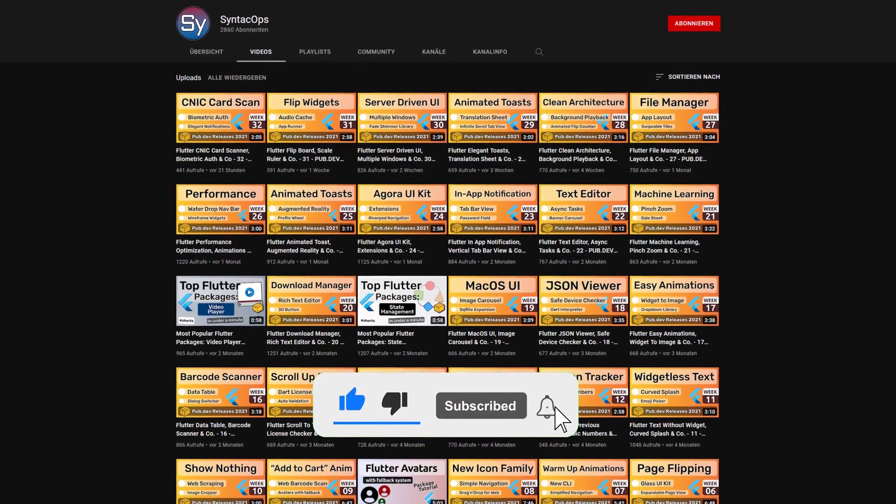